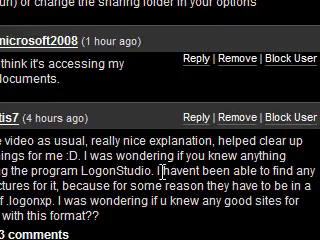
Scroll the YouTube comments to read the question about LogonStudio skin files
{"action": "scroll", "scroll_direction": "down", "scroll_amount": 3}
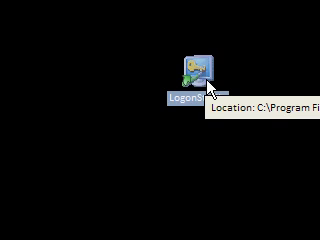
Launch LogonStudio from its desktop icon and scroll the window
{"action": "double_click", "coordinate": [193, 66]}
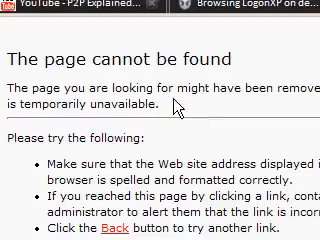
{"action": "scroll", "scroll_direction": "down", "scroll_amount": 3}
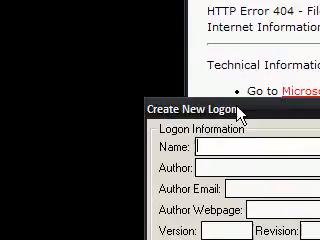
Name the new logon 'Duncan' and scroll through its panels, messages and buttons
{"action": "type", "text": "Duncan"}
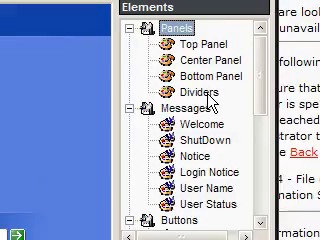
{"action": "scroll", "scroll_direction": "down", "scroll_amount": 3}
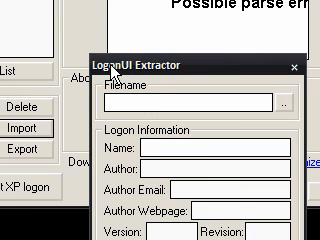
{"action": "mouse_move", "coordinate": [130, 72]}
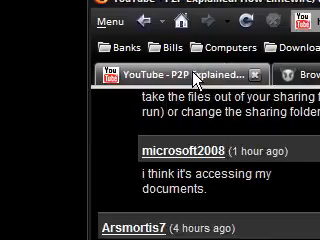
Scroll the all-time DeviantArt LogonXP gallery to browse the skin thumbnails
{"action": "scroll", "scroll_direction": "down", "scroll_amount": 3}
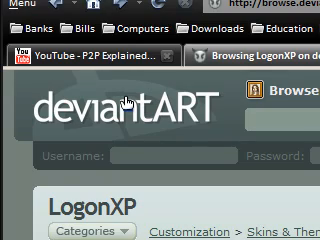
{"action": "scroll", "scroll_direction": "down", "scroll_amount": 3}
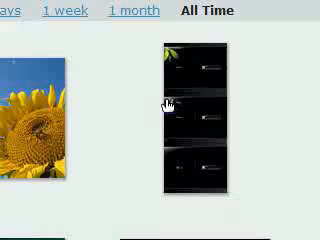
{"action": "scroll", "scroll_direction": "down", "scroll_amount": 3}
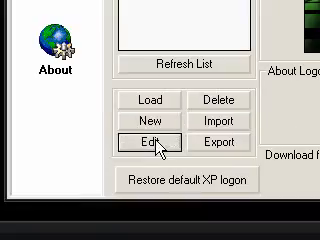
Open the selected logon in the LogonStudio editor
{"action": "left_click", "coordinate": [140, 133]}
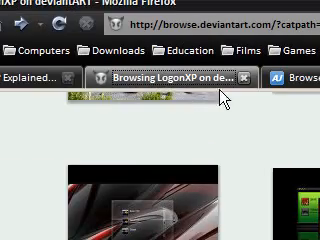
Switch to the LotsOfSkins tab and scroll down to the LogonXP thumbnails
{"action": "left_click", "coordinate": [245, 72]}
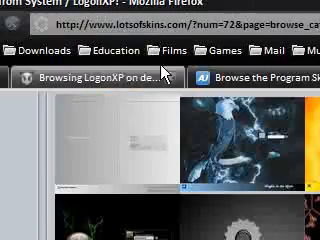
{"action": "scroll", "scroll_direction": "down", "scroll_amount": 3}
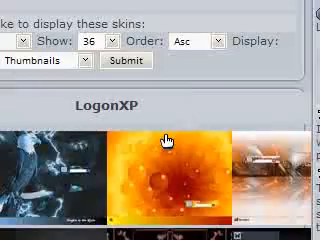